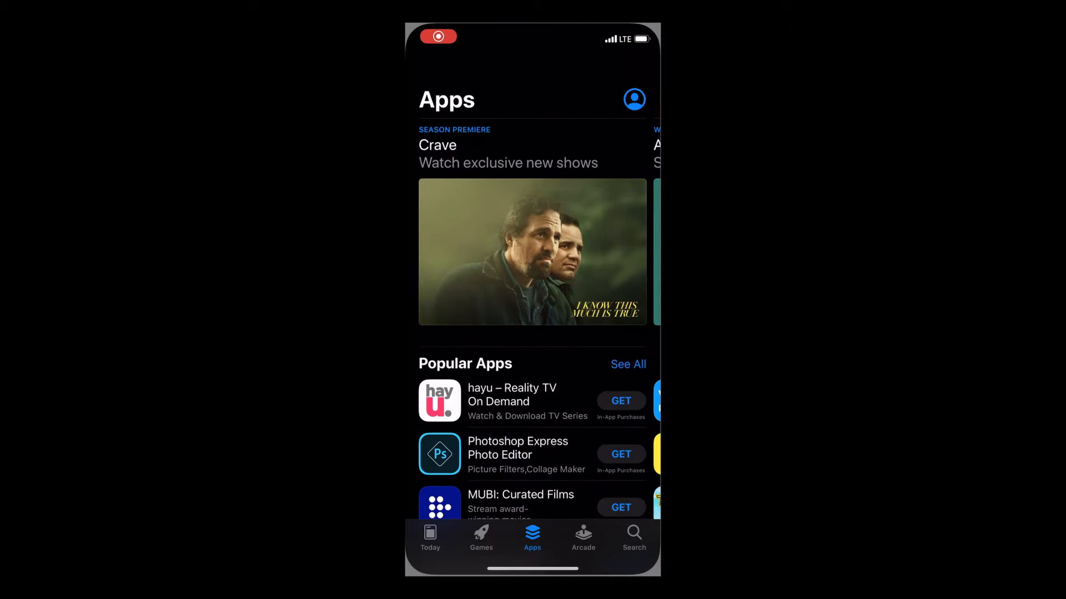
Search the App Store for 'Thermolinx' and download the ThermoLinx app
{"action": "left_click", "coordinate": [633, 537]}
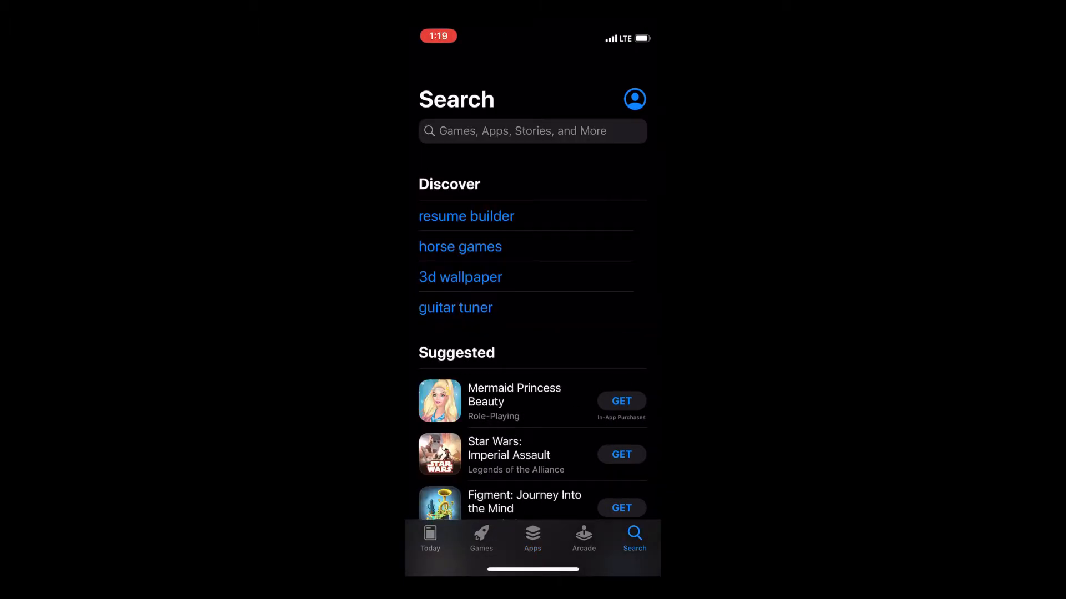
{"action": "type", "text": "Thermolinx"}
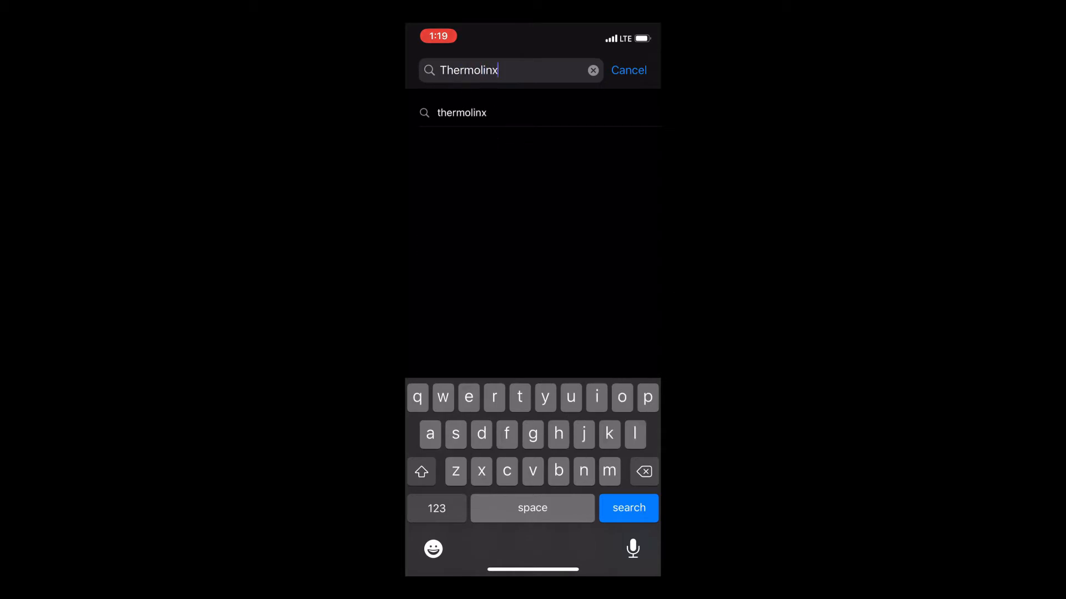
{"action": "left_click", "coordinate": [627, 507]}
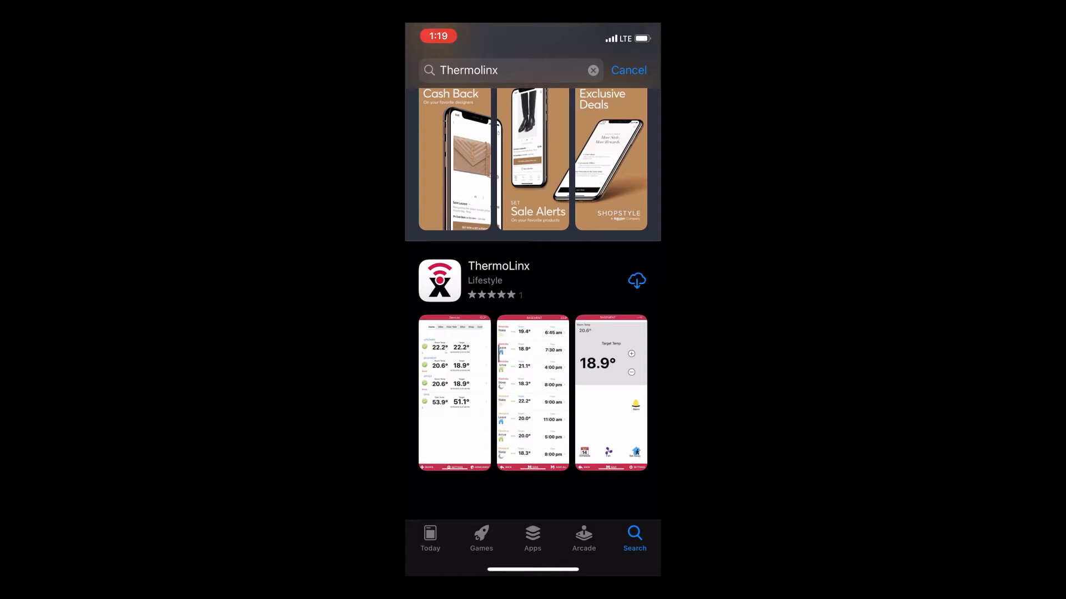
{"action": "left_click", "coordinate": [636, 280]}
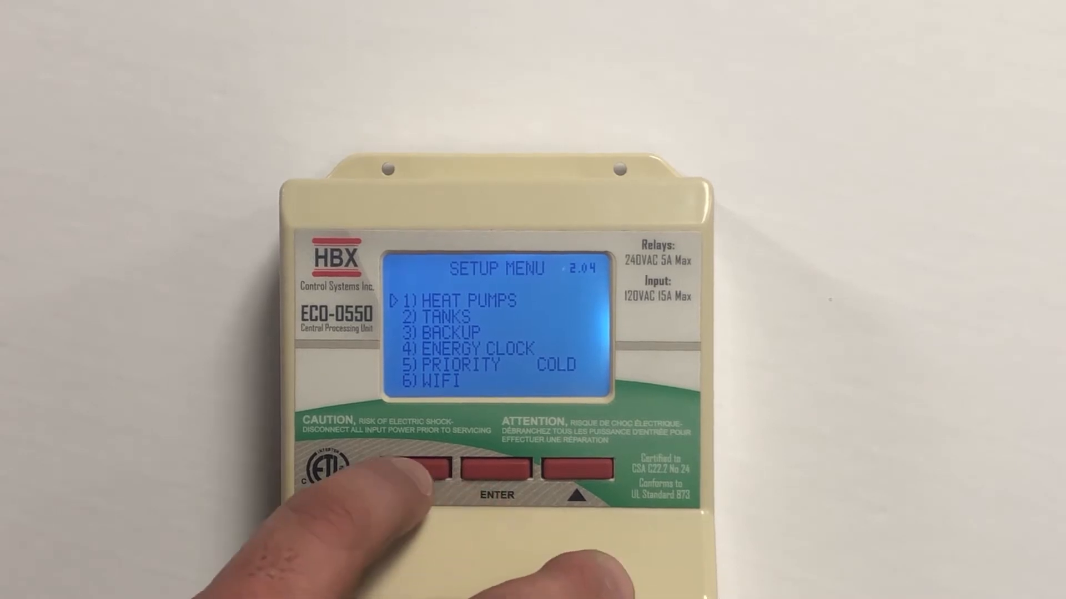
Navigate the controller's setup menu to WIFI > 2) SETUP WIFI and start a fresh Wi-Fi setup
{"action": "left_click", "coordinate": [431, 468]}
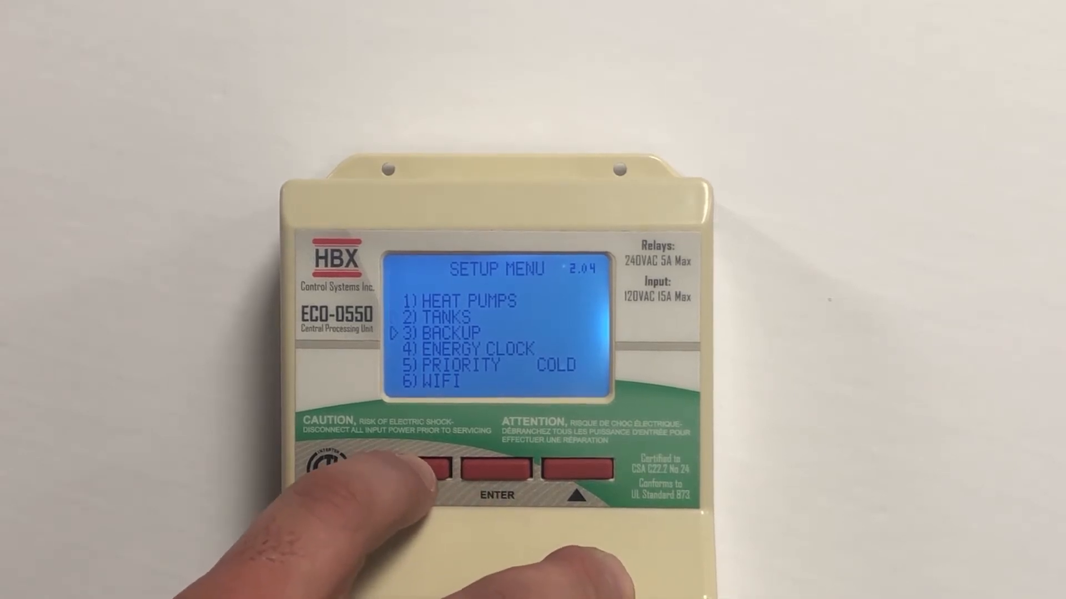
{"action": "left_click", "coordinate": [574, 468]}
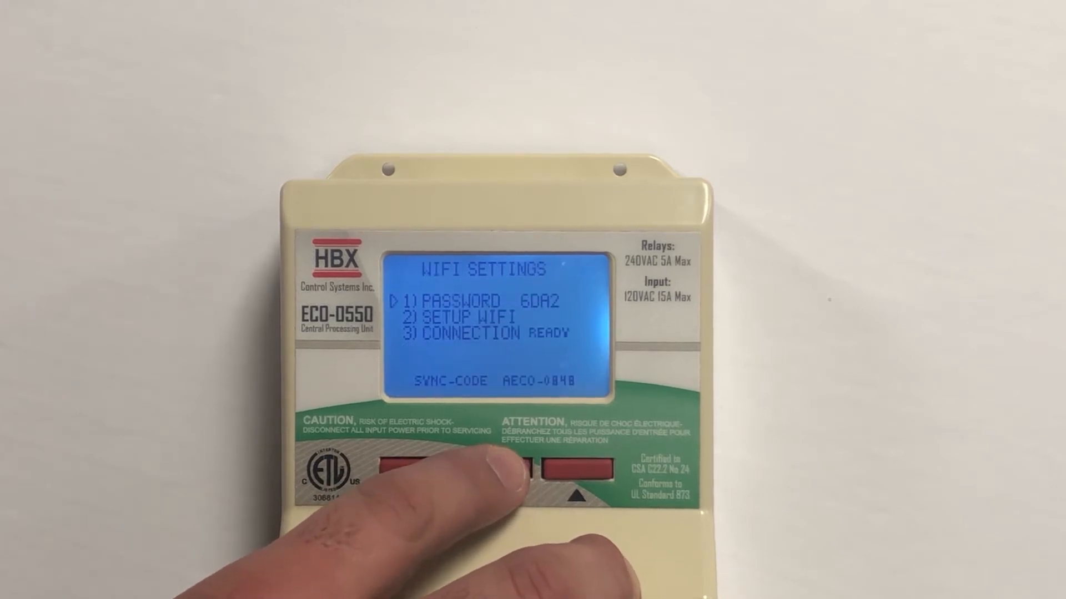
{"action": "left_click", "coordinate": [434, 468]}
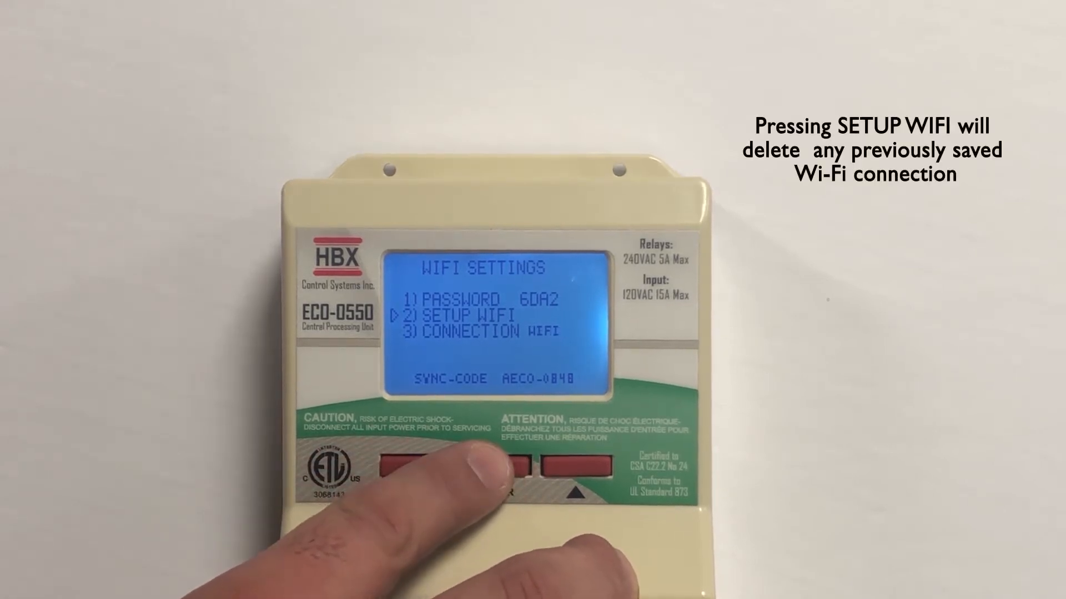
{"action": "left_click", "coordinate": [452, 466]}
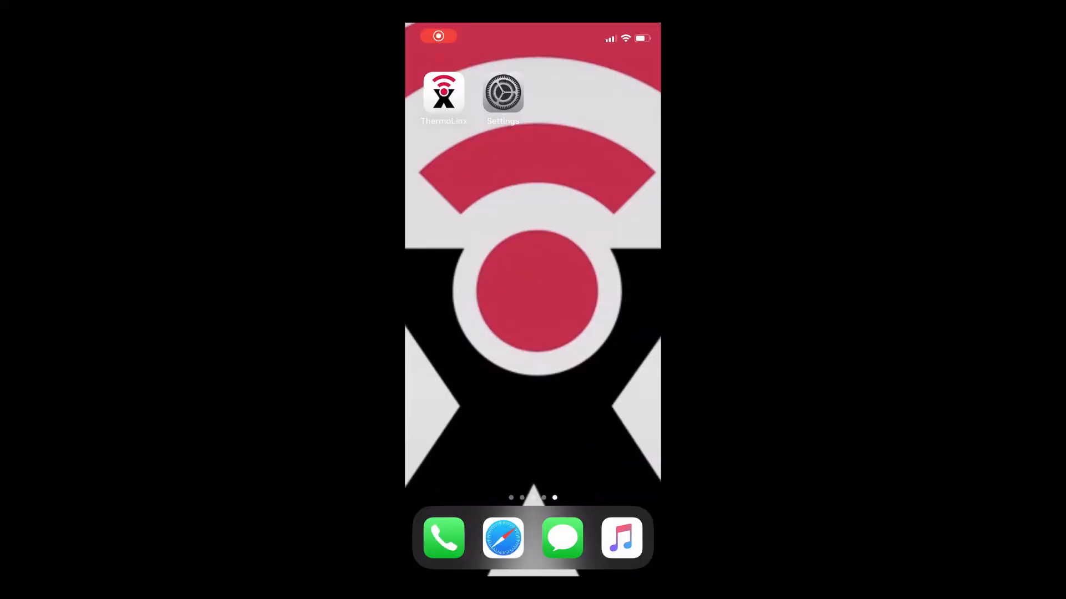
Join the ThermoLinx0848 network in iOS Wi-Fi settings, check its details, and return home
{"action": "left_click", "coordinate": [502, 93]}
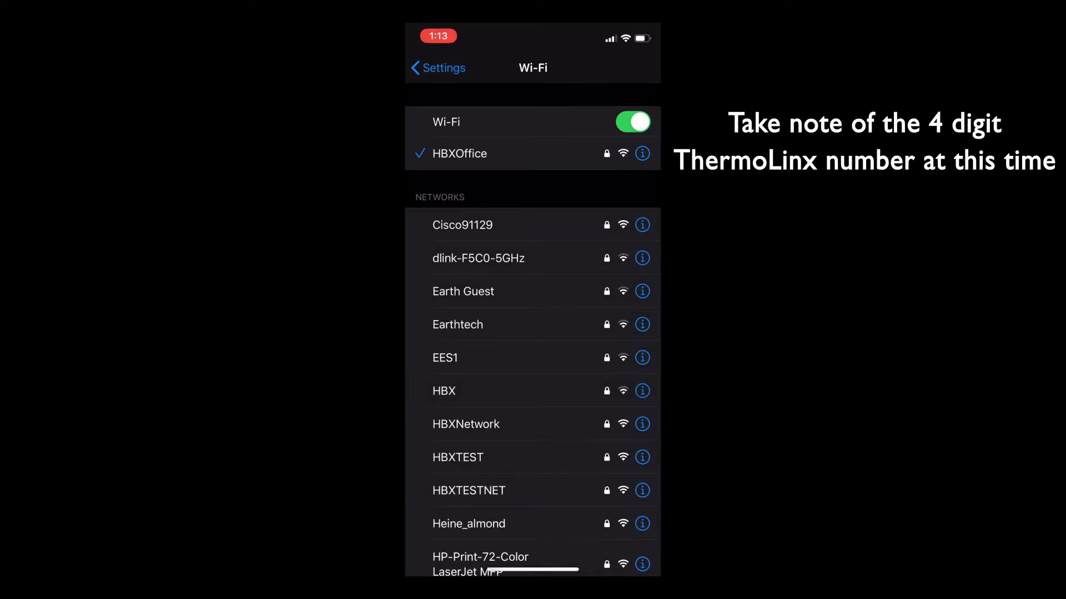
{"action": "scroll", "scroll_direction": "down", "scroll_amount": 3}
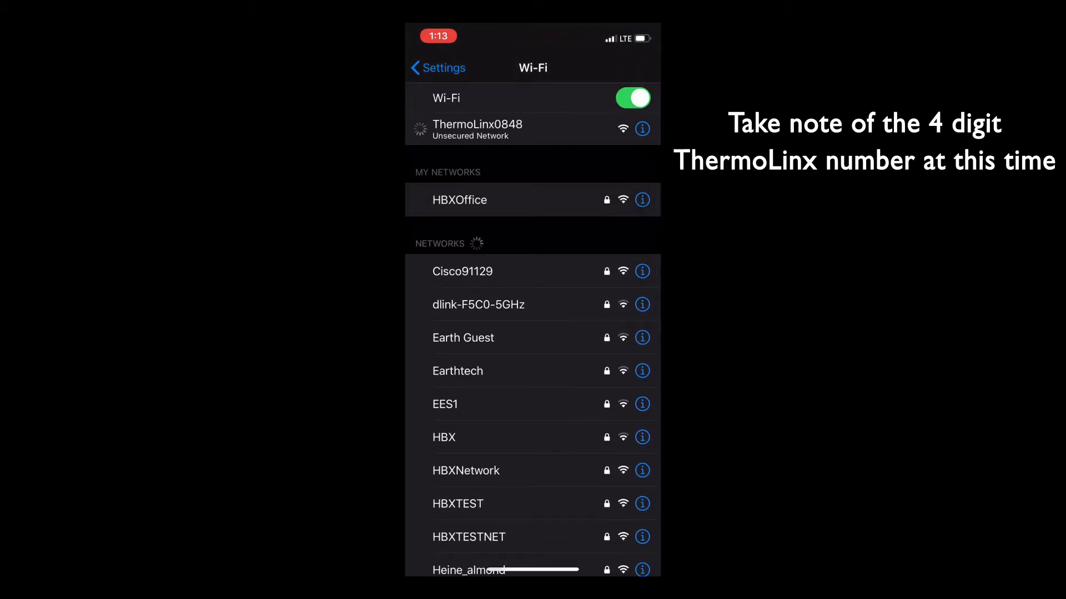
{"action": "left_click", "coordinate": [478, 129]}
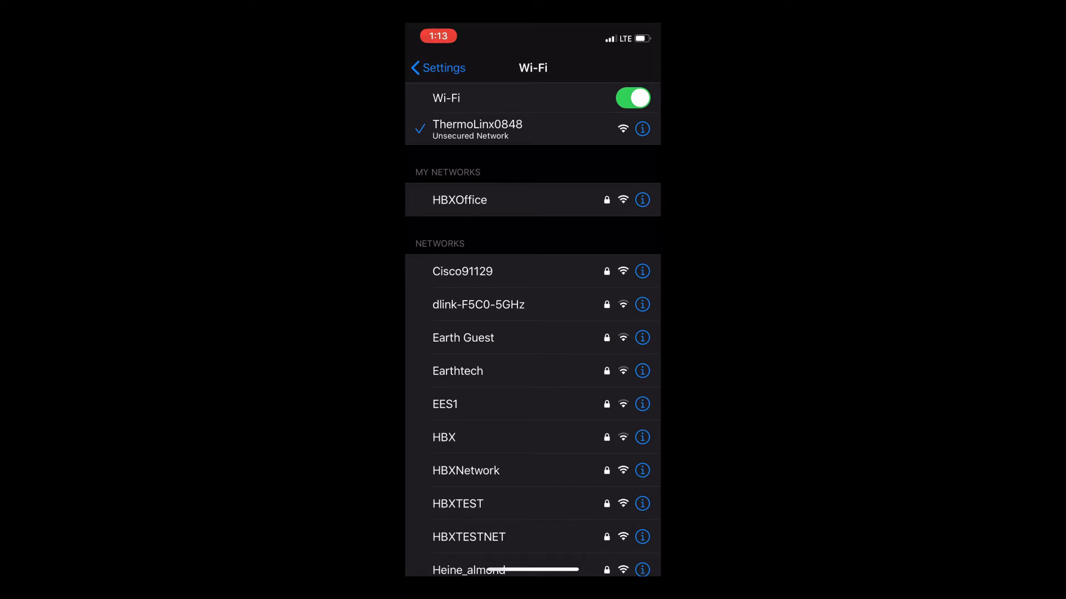
{"action": "left_click", "coordinate": [641, 129]}
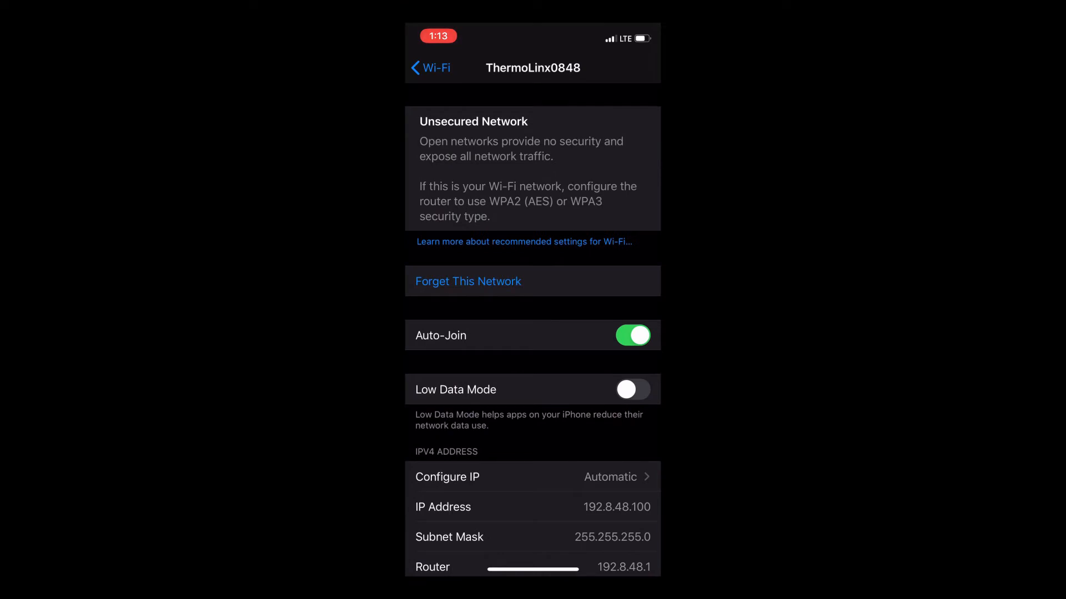
{"action": "left_click", "coordinate": [431, 68]}
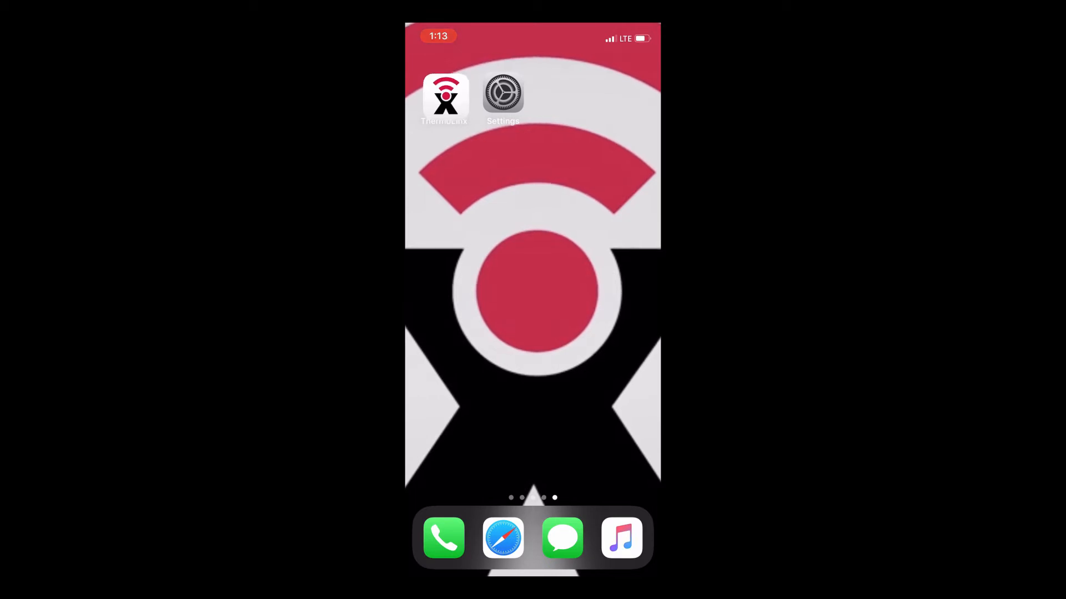
Launch ThermoLinx, bring up Wi-Fi SETUP and enter 0848 as the ThermoLinx number
{"action": "left_click", "coordinate": [444, 96]}
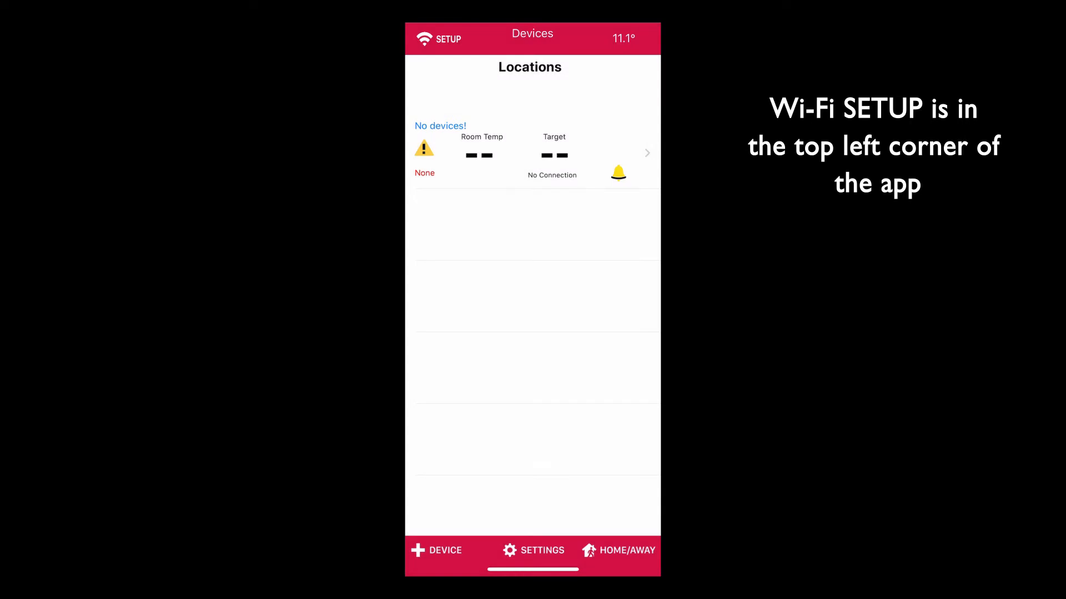
{"action": "left_click", "coordinate": [438, 38]}
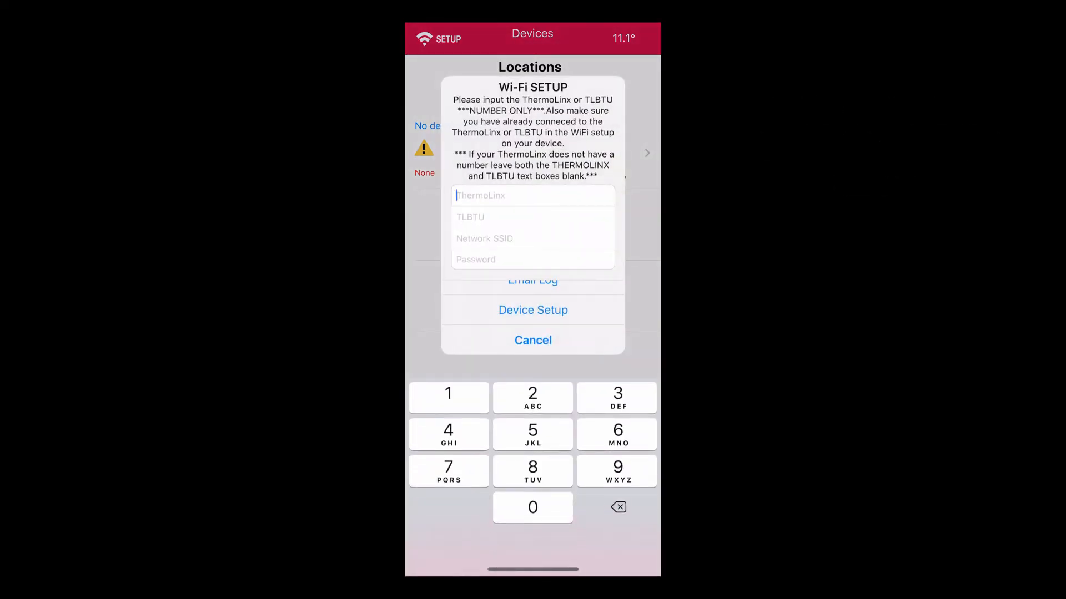
{"action": "left_click", "coordinate": [532, 471]}
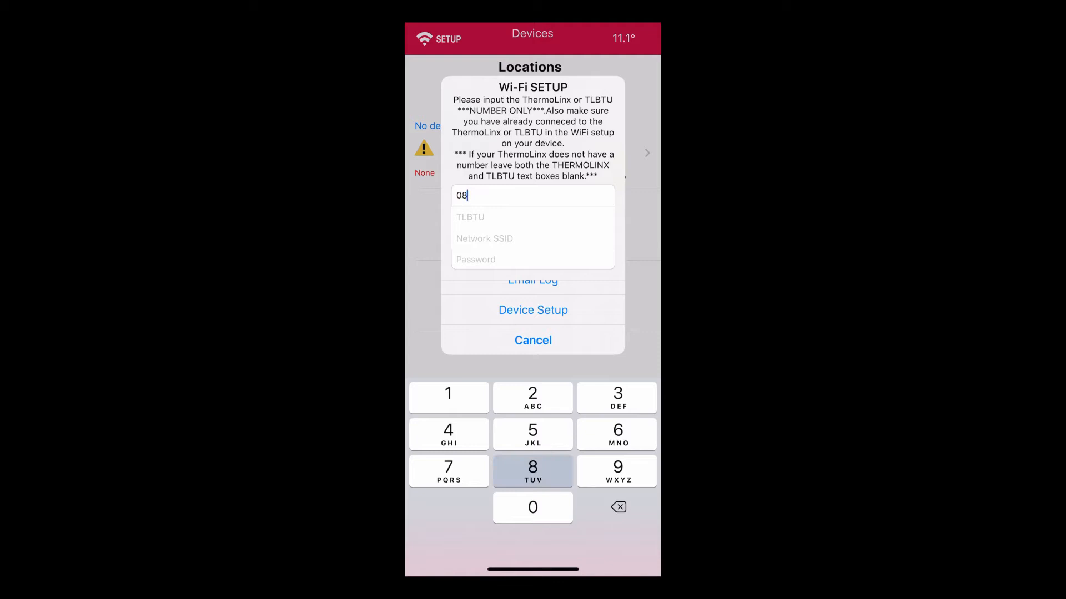
{"action": "left_click", "coordinate": [532, 471]}
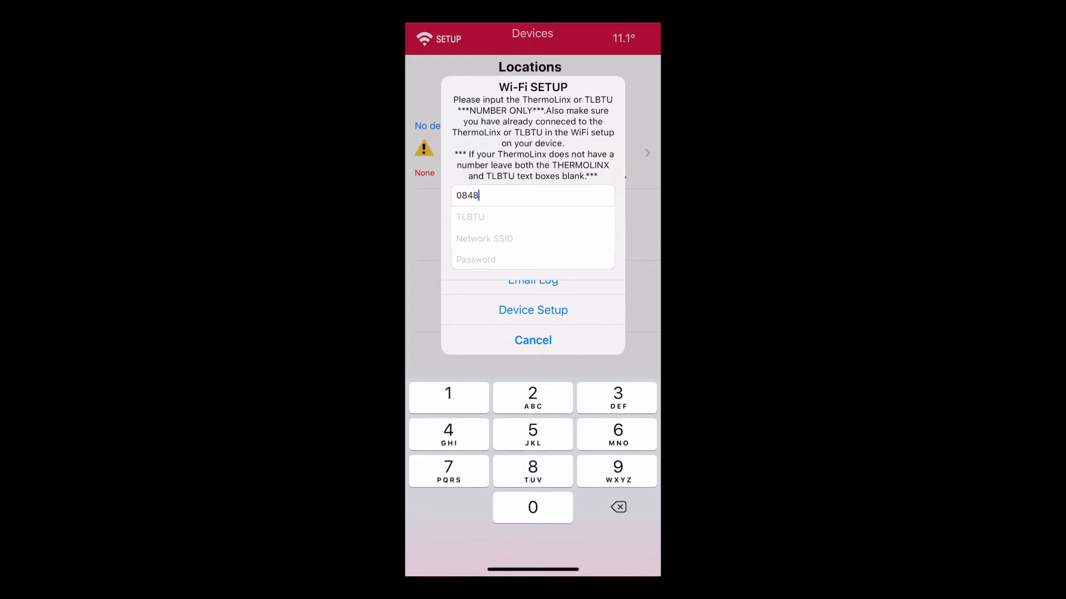
{"action": "left_click", "coordinate": [531, 238]}
{"action": "type", "text": "HB"}
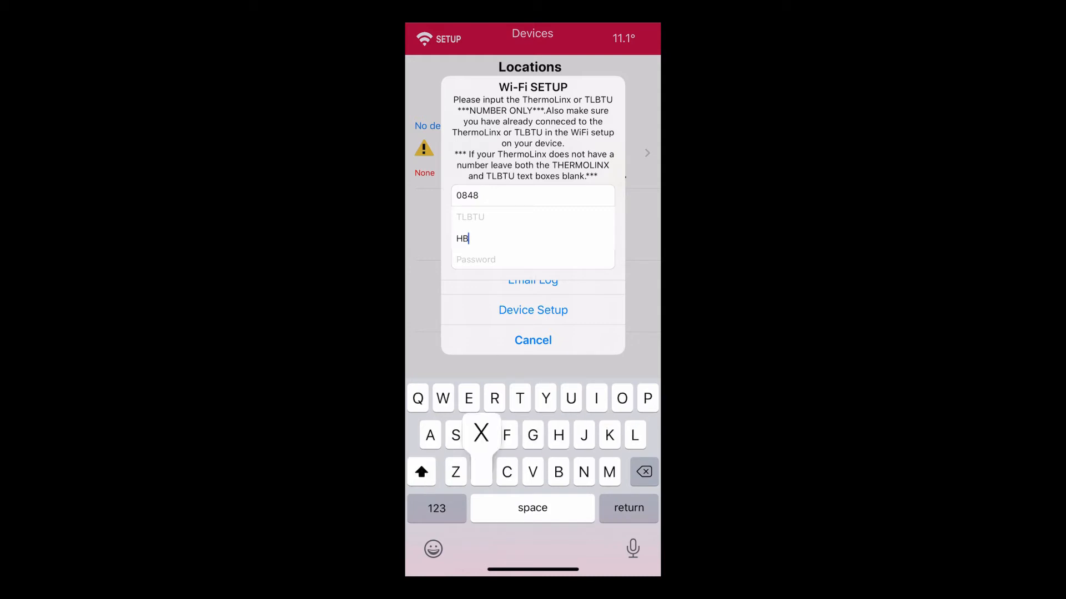
Enter HBXNetwork as the Network SSID in the Wi-Fi setup form
{"action": "type", "text": "XNet"}
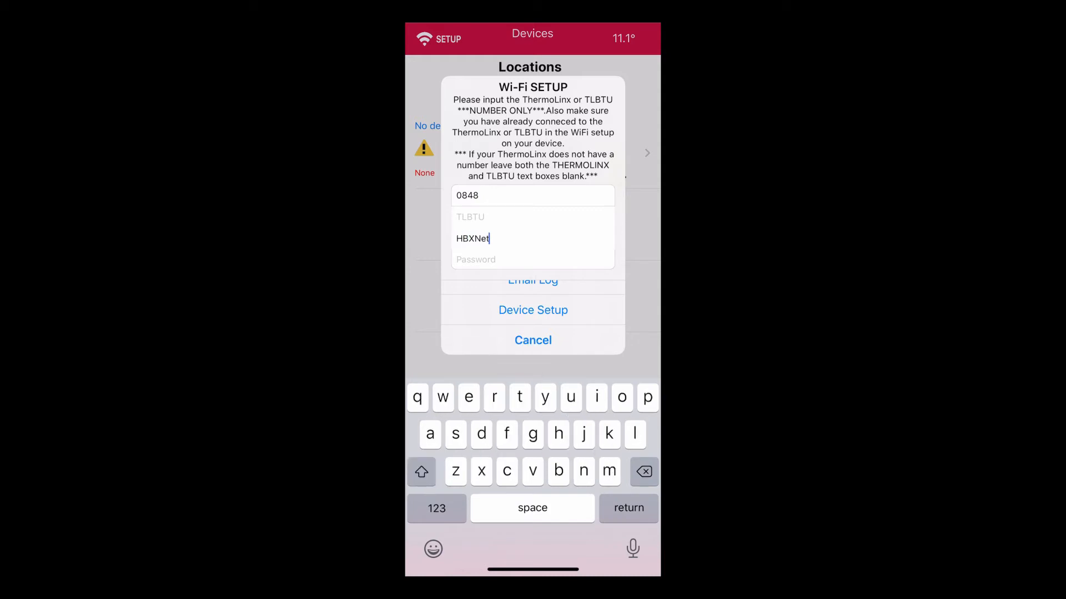
{"action": "type", "text": "work"}
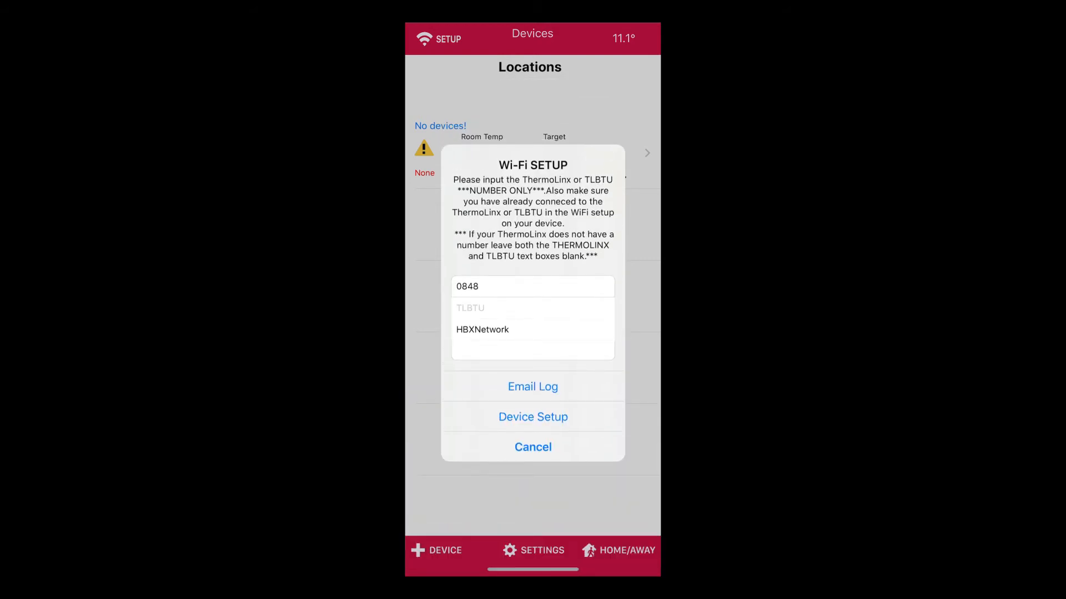
{"action": "left_click", "coordinate": [533, 416]}
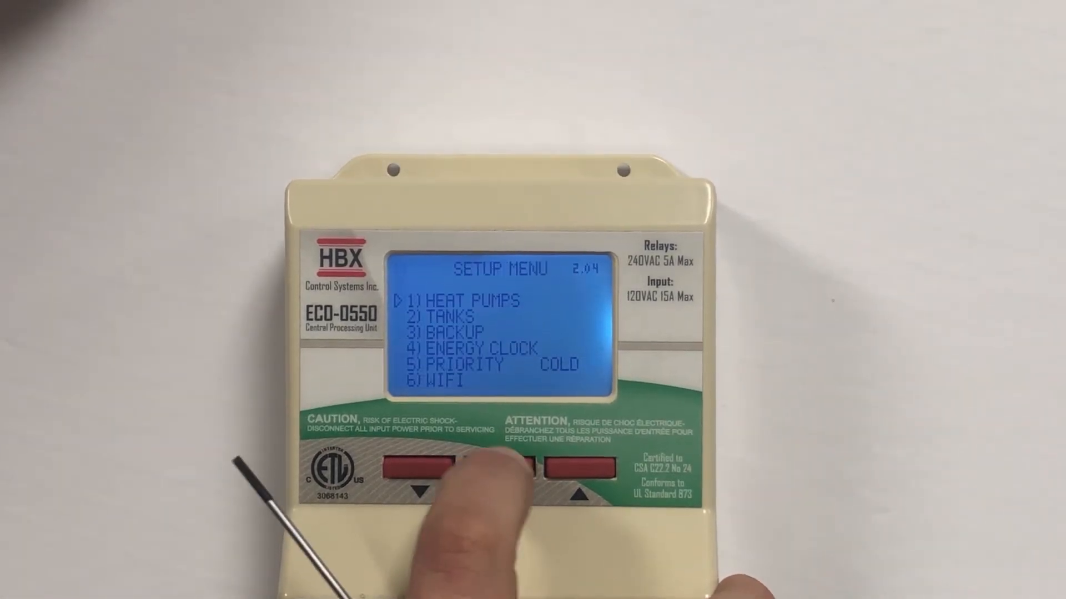
Move down the controller's SETUP MENU toward 6) WIFI
{"action": "left_click", "coordinate": [422, 465]}
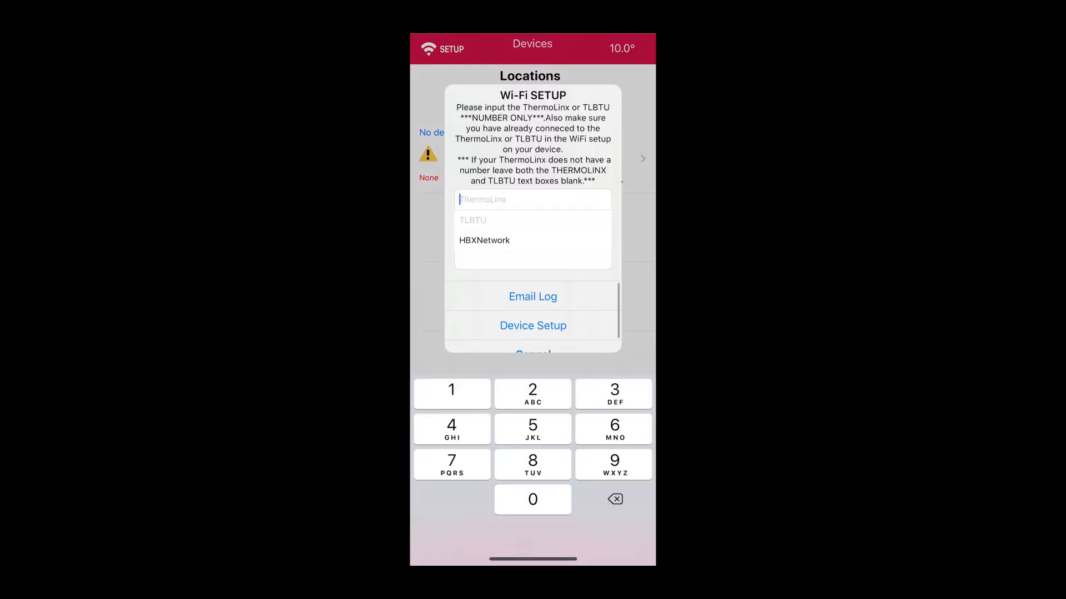
{"action": "left_click", "coordinate": [532, 296]}
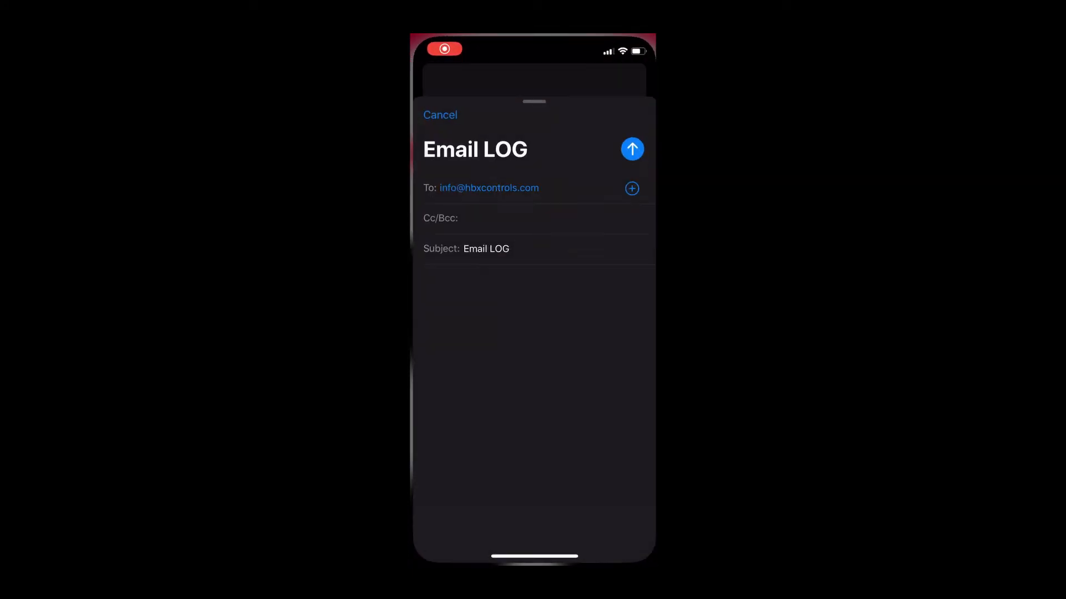